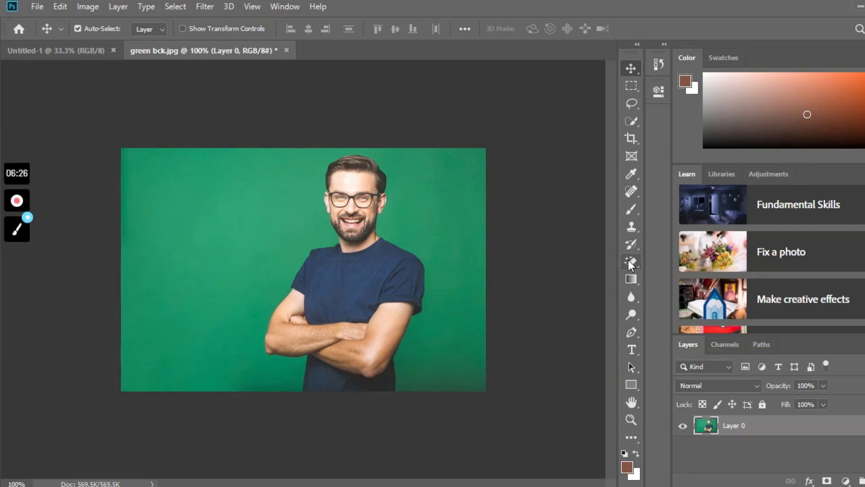
{"action": "mouse_move", "coordinate": [631, 263]}
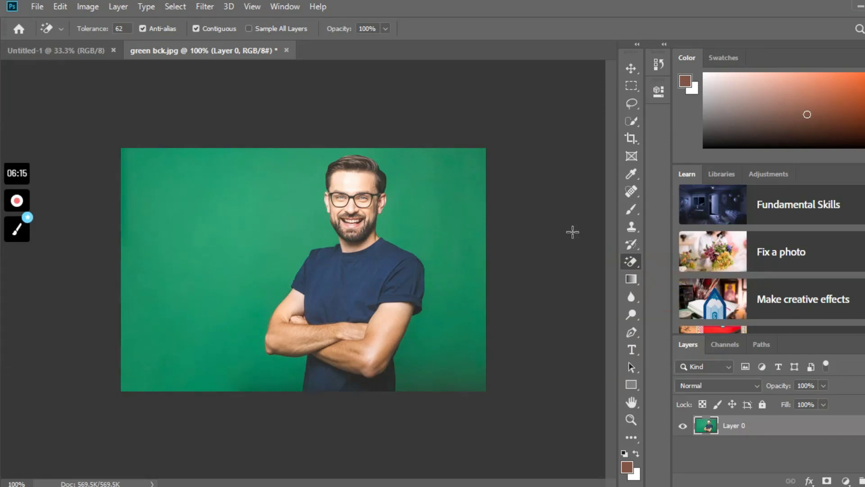
{"action": "mouse_move", "coordinate": [195, 78]}
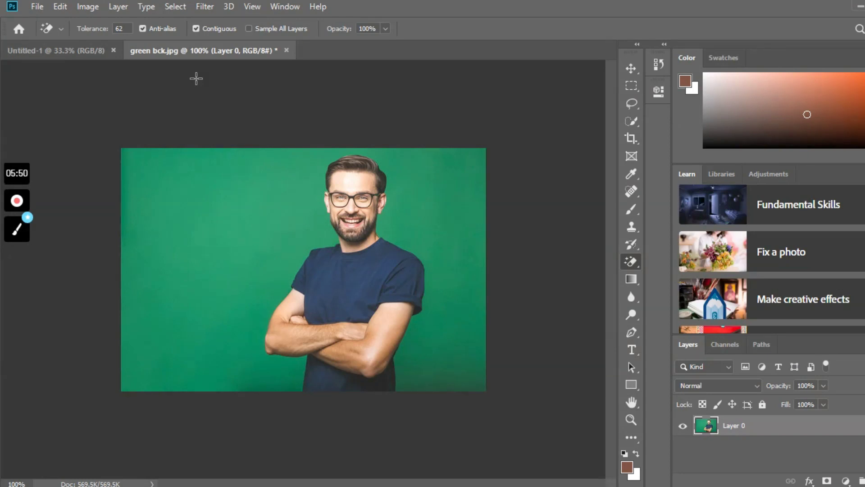
{"action": "mouse_move", "coordinate": [265, 157]}
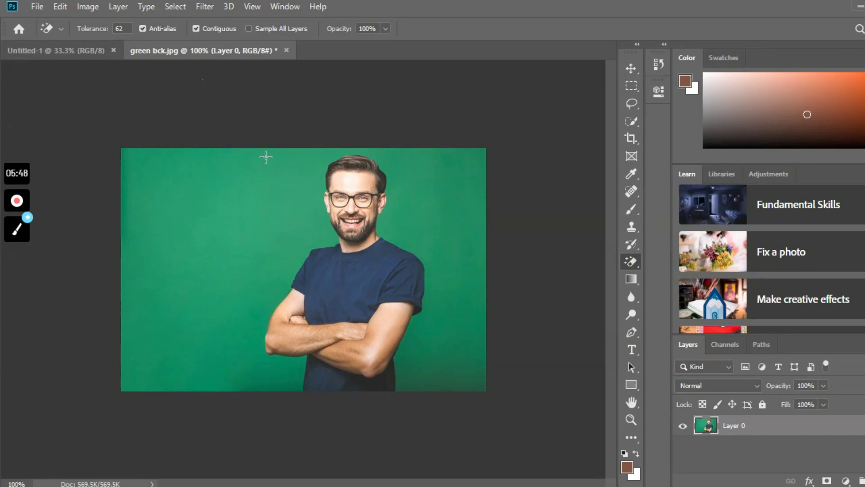
{"action": "mouse_move", "coordinate": [458, 288]}
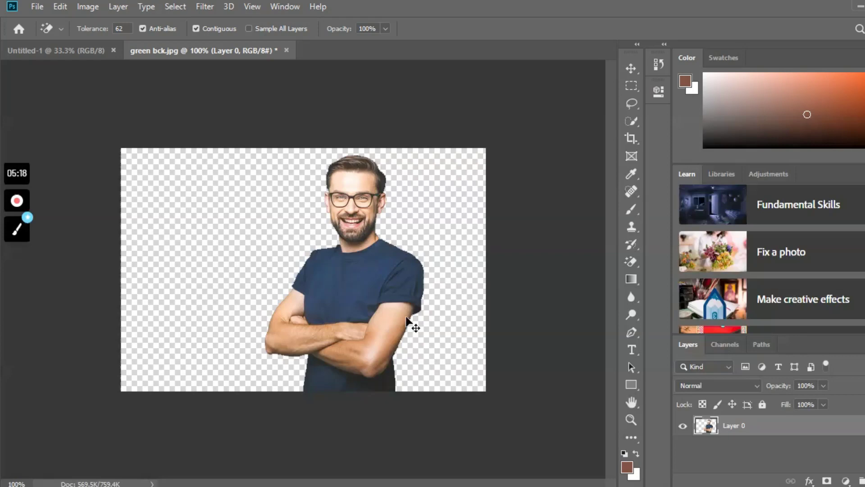
Drag the cut-out man up and to the left with the Move tool.
{"action": "left_click", "coordinate": [630, 67]}
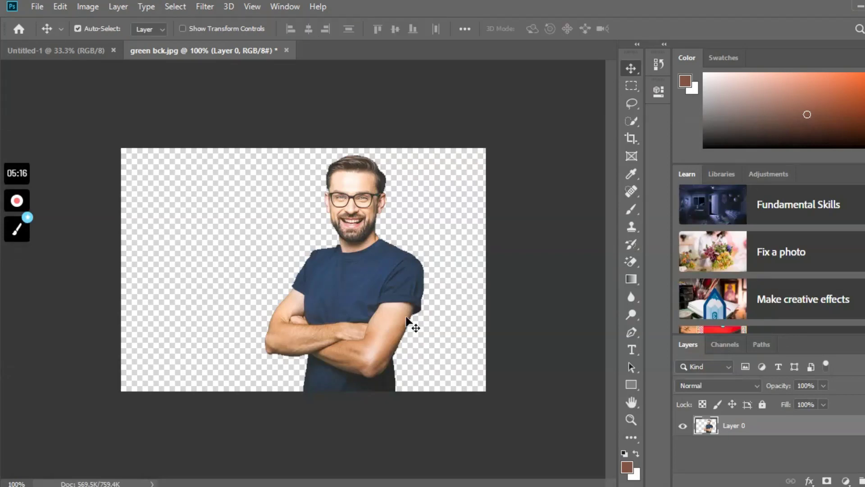
{"action": "left_click_drag", "start_coordinate": [413, 326], "coordinate": [312, 284]}
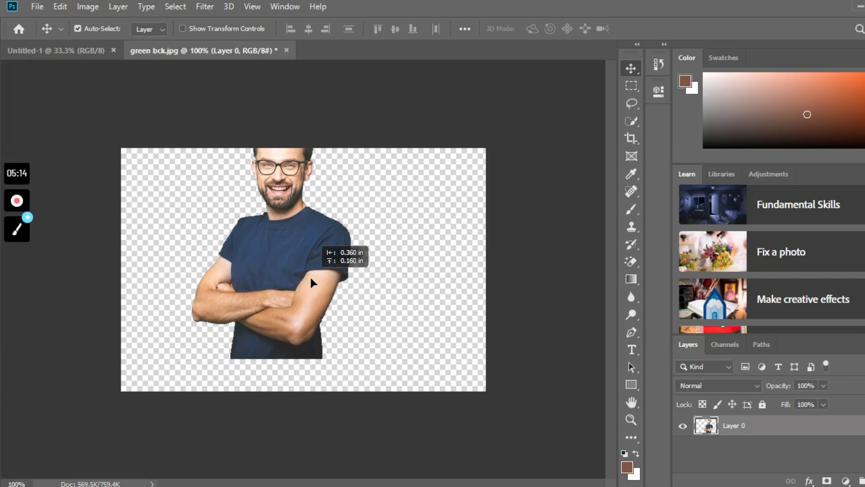